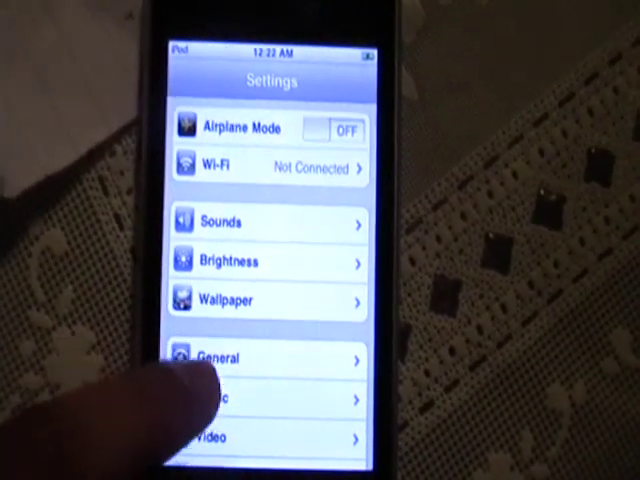
Open the General page of the iPod touch Settings, showing Network, Bluetooth and Location Services.
{"action": "left_click", "coordinate": [217, 359]}
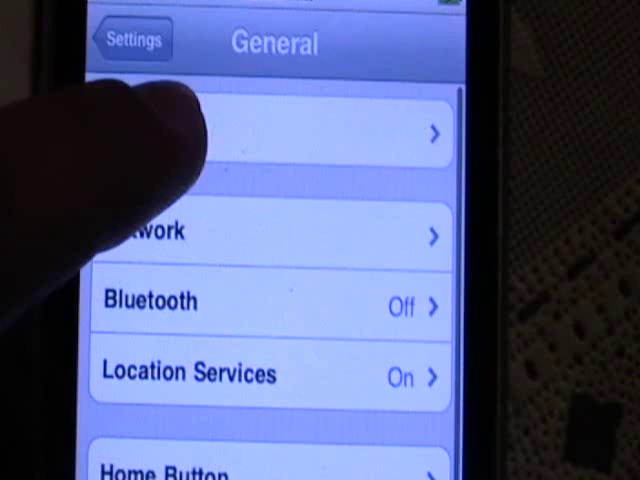